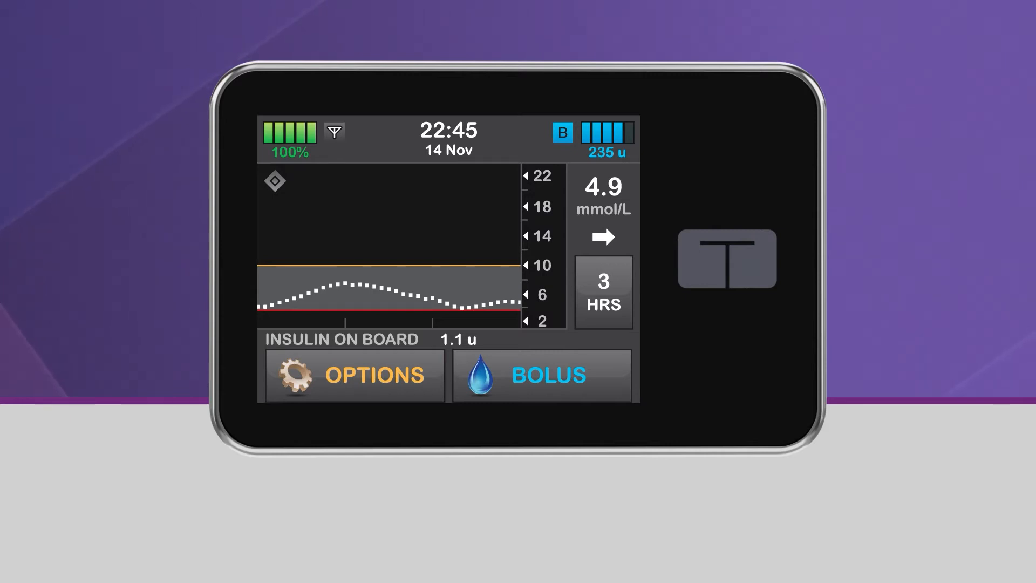
Start the Sleep activity from the Options > Activity menu.
{"action": "left_click", "coordinate": [353, 375]}
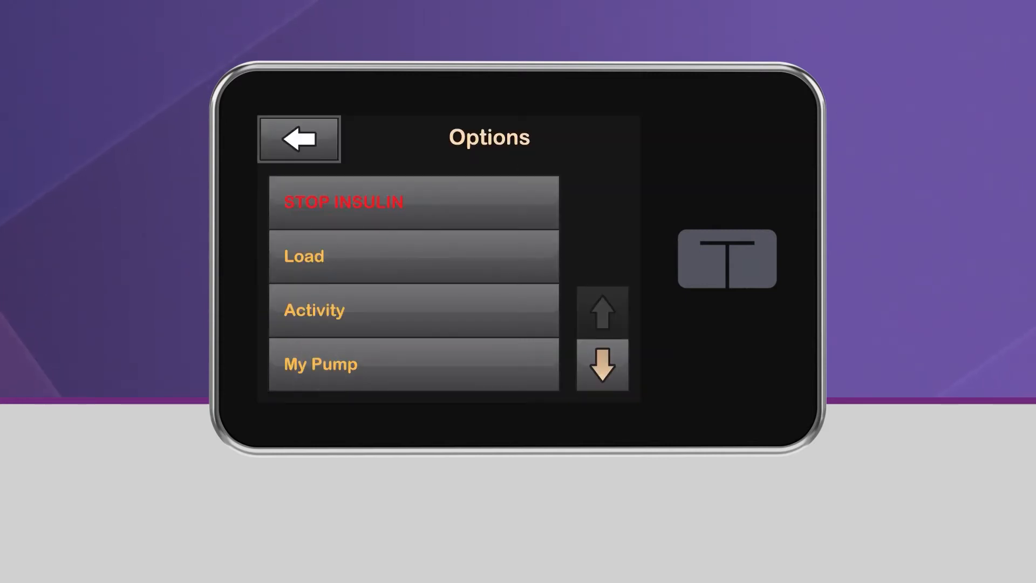
{"action": "left_click", "coordinate": [314, 309]}
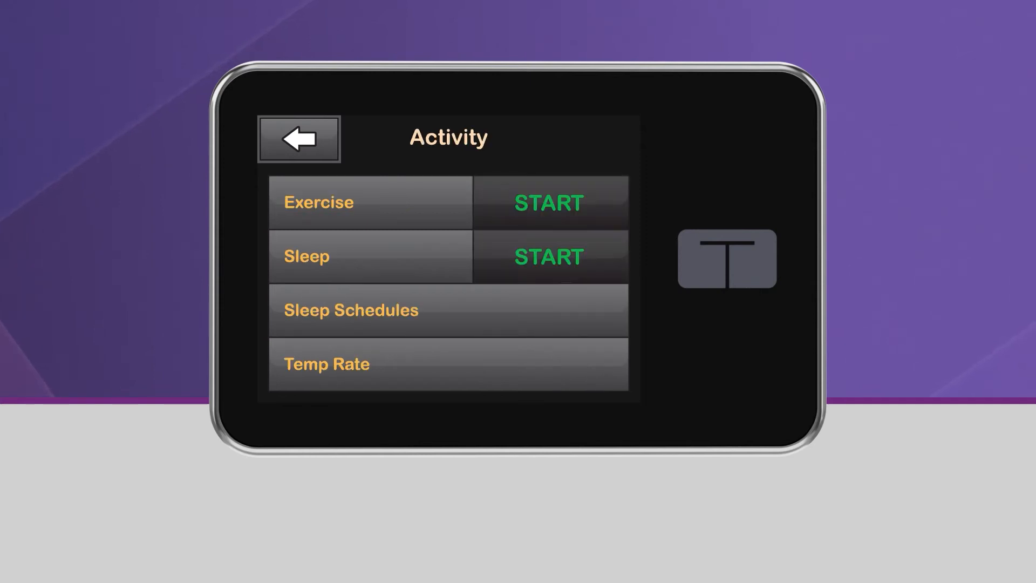
{"action": "left_click", "coordinate": [547, 257]}
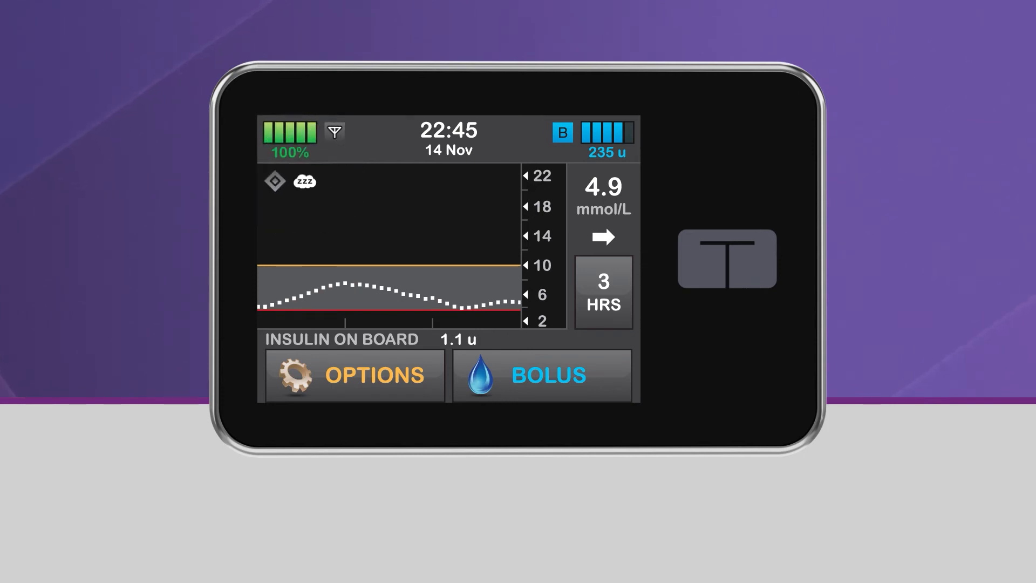
Stop the running Sleep activity in the Activity menu.
{"action": "left_click", "coordinate": [354, 375]}
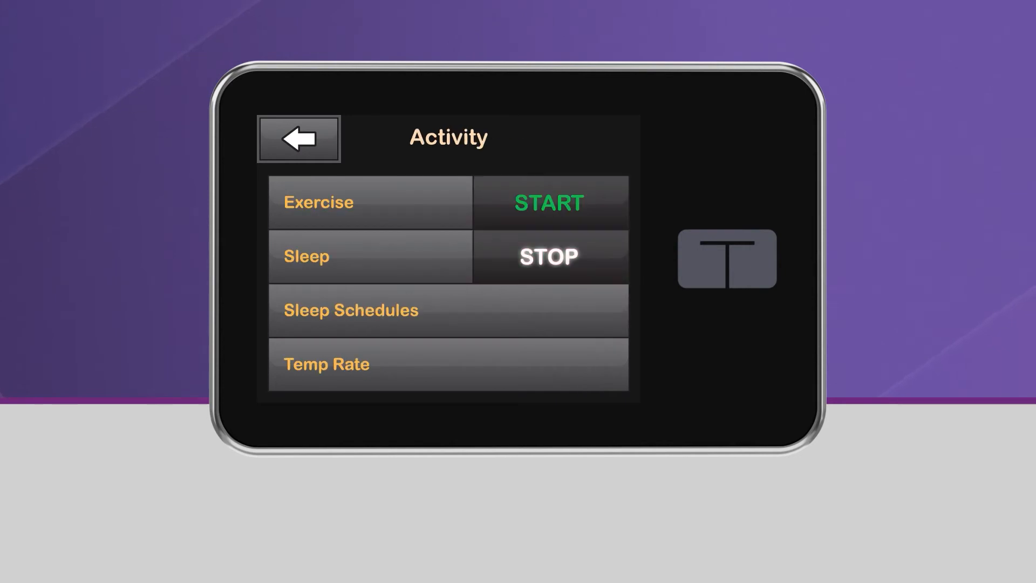
{"action": "left_click", "coordinate": [298, 138]}
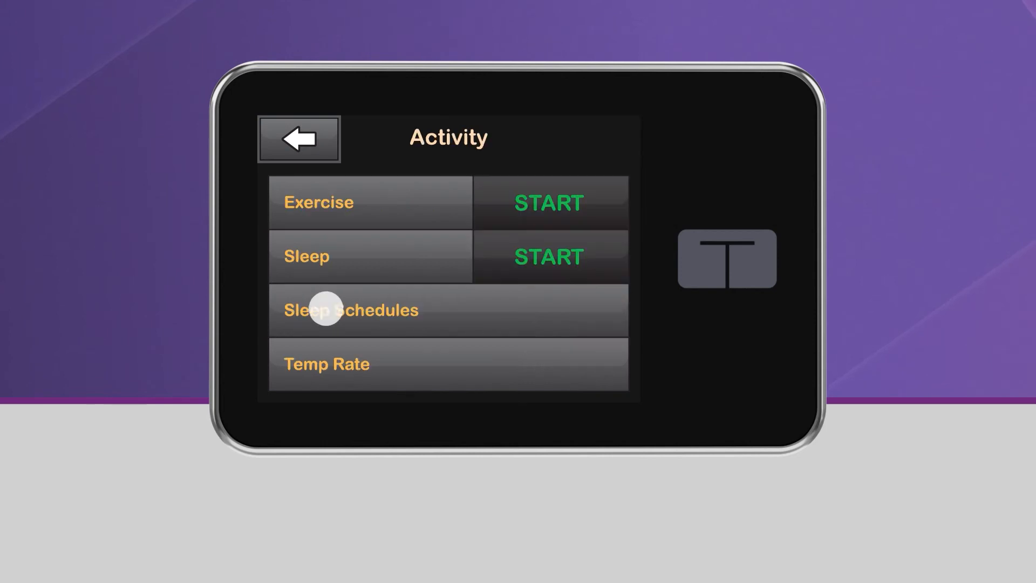
Turn on Sleep Schedule 1 and include Monday in its days.
{"action": "left_click", "coordinate": [350, 309]}
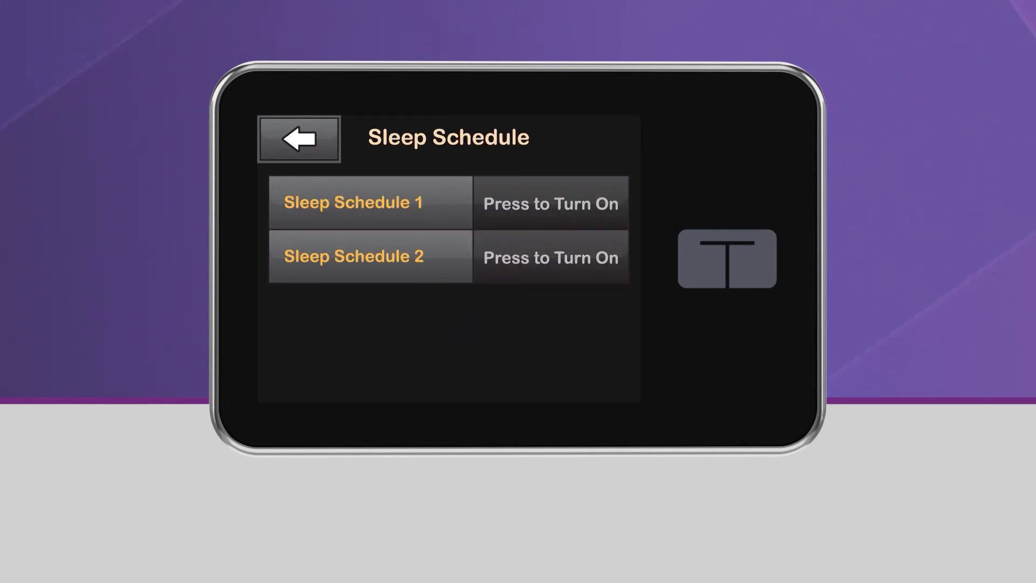
{"action": "left_click", "coordinate": [370, 202]}
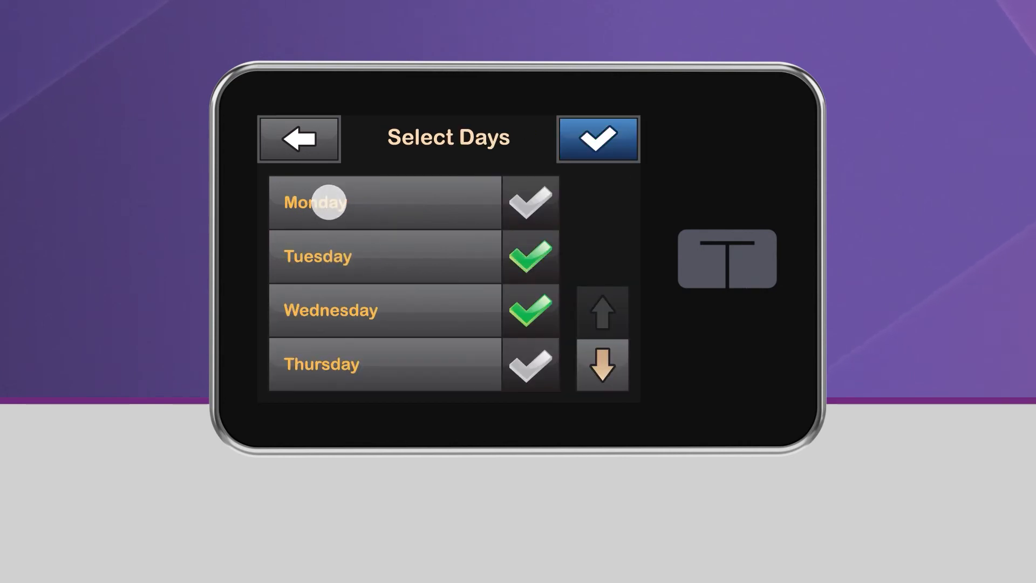
{"action": "left_click", "coordinate": [598, 138]}
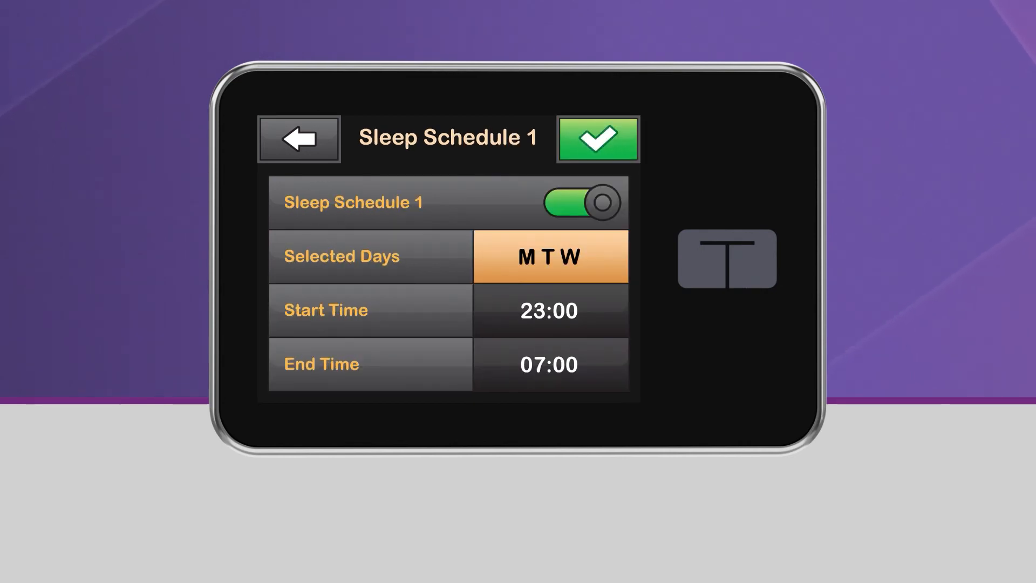
Set Sleep Schedule 1's start time to 22:00 and end time to 06:00, then save.
{"action": "left_click", "coordinate": [334, 309]}
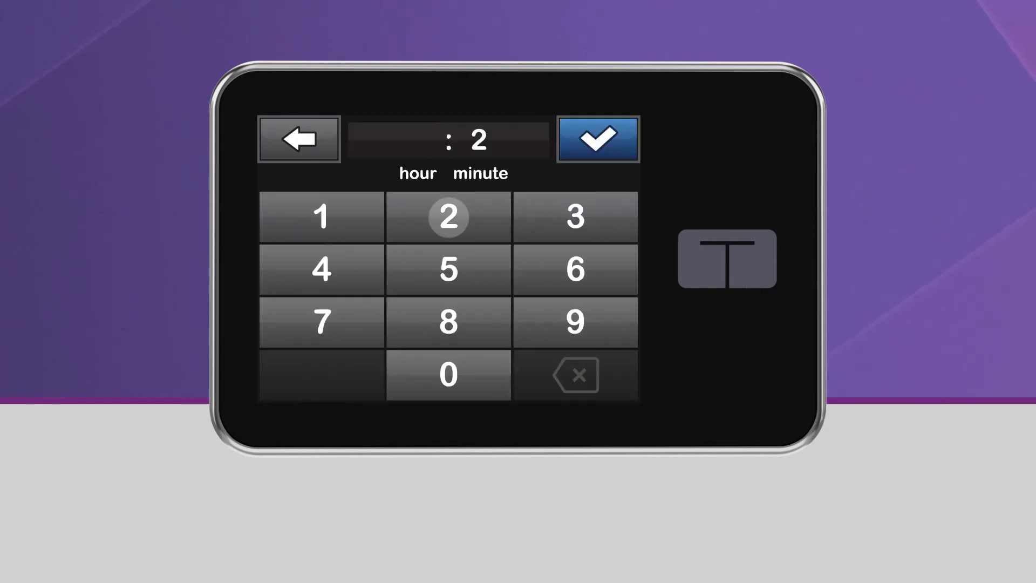
{"action": "left_click", "coordinate": [448, 372]}
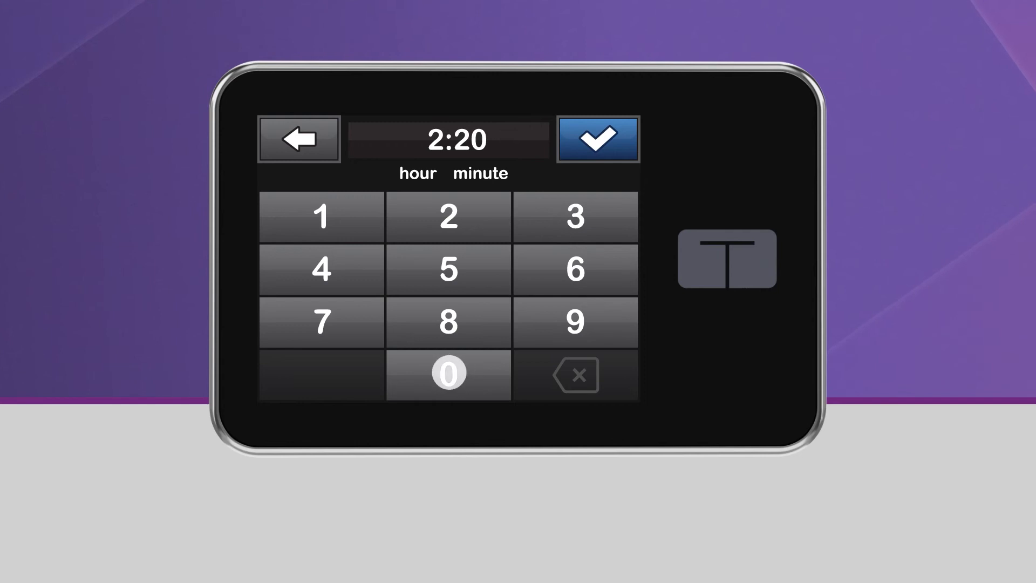
{"action": "left_click", "coordinate": [597, 138]}
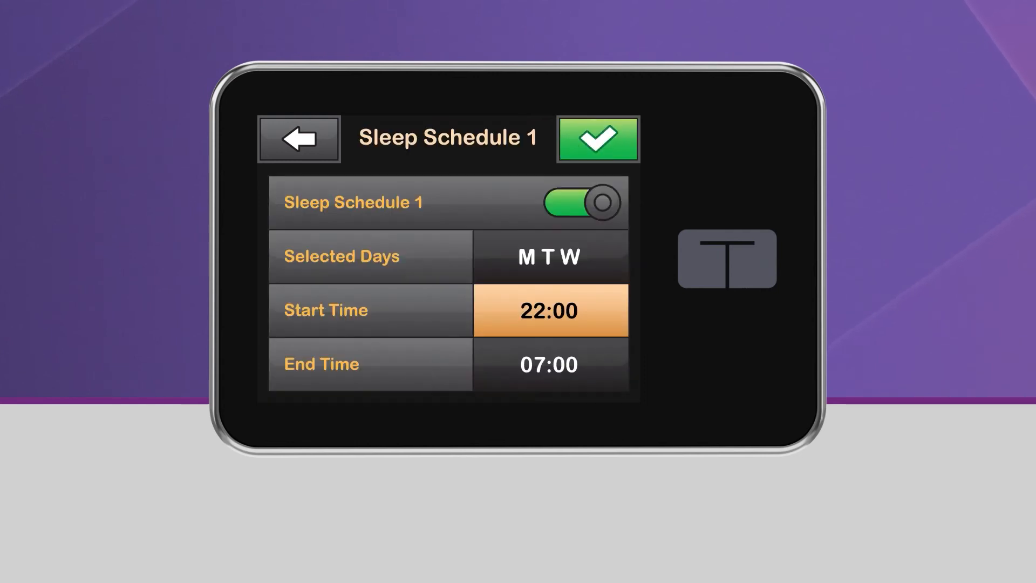
{"action": "left_click", "coordinate": [547, 365]}
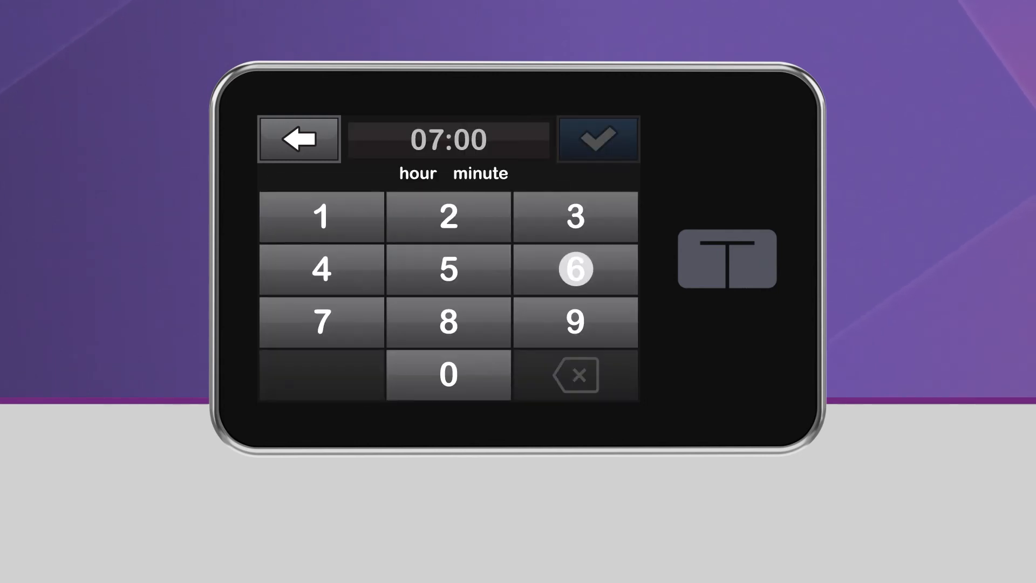
{"action": "left_click", "coordinate": [597, 138]}
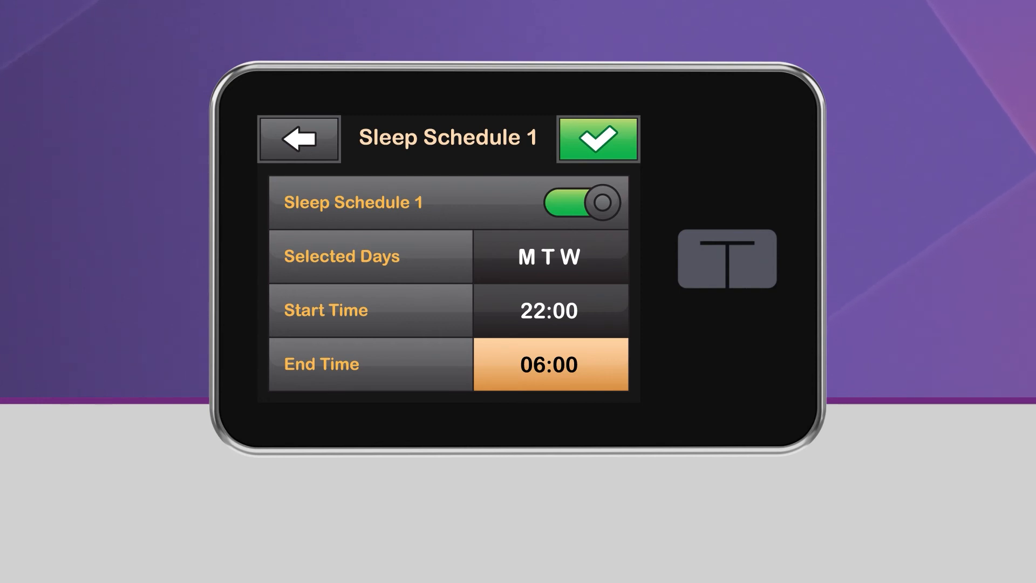
{"action": "left_click", "coordinate": [597, 138]}
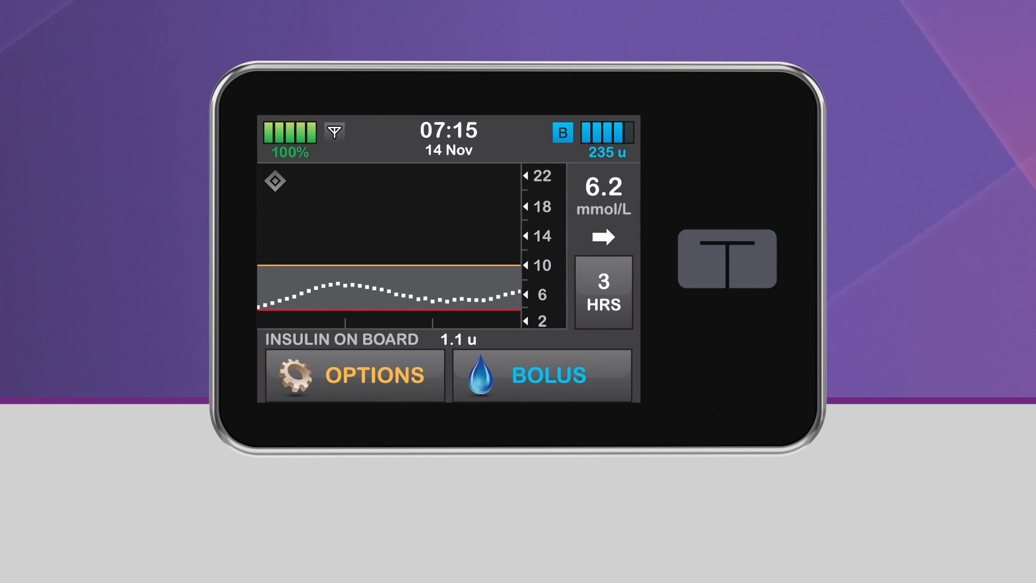
Switch Sleep Schedule 1's toggle off and save the change.
{"action": "left_click", "coordinate": [354, 375]}
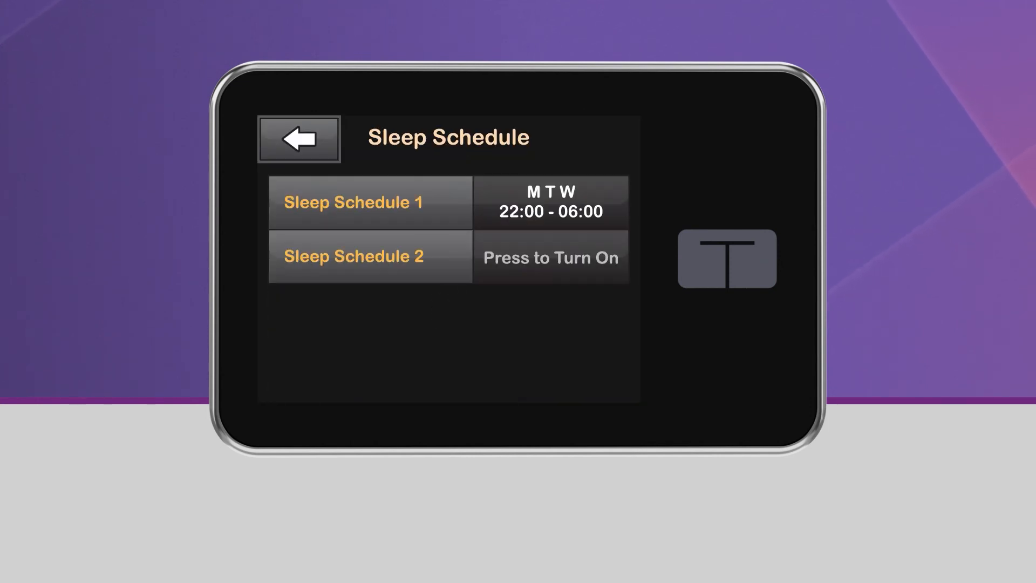
{"action": "left_click", "coordinate": [369, 203]}
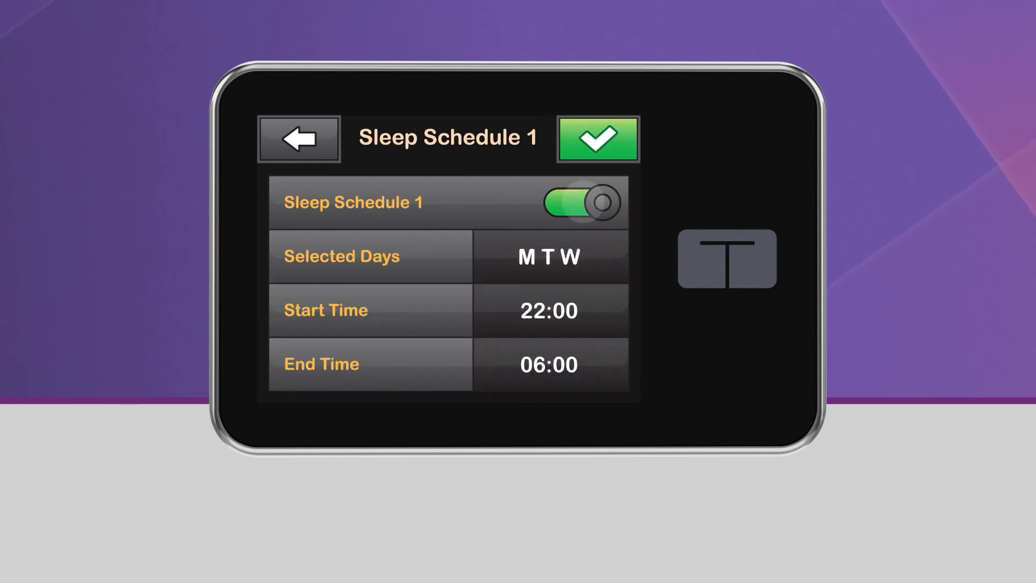
{"action": "left_click", "coordinate": [581, 203]}
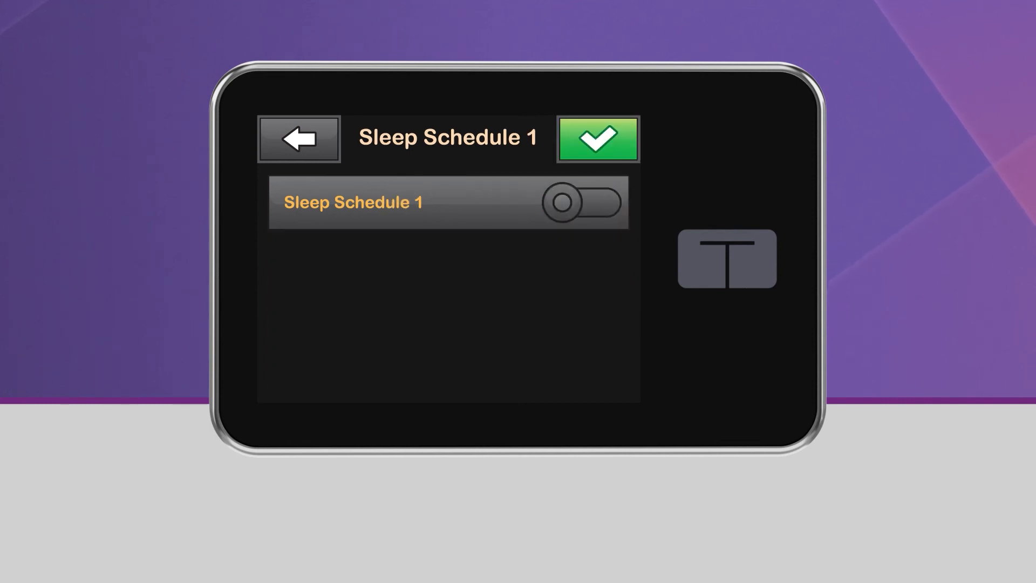
{"action": "left_click", "coordinate": [596, 138]}
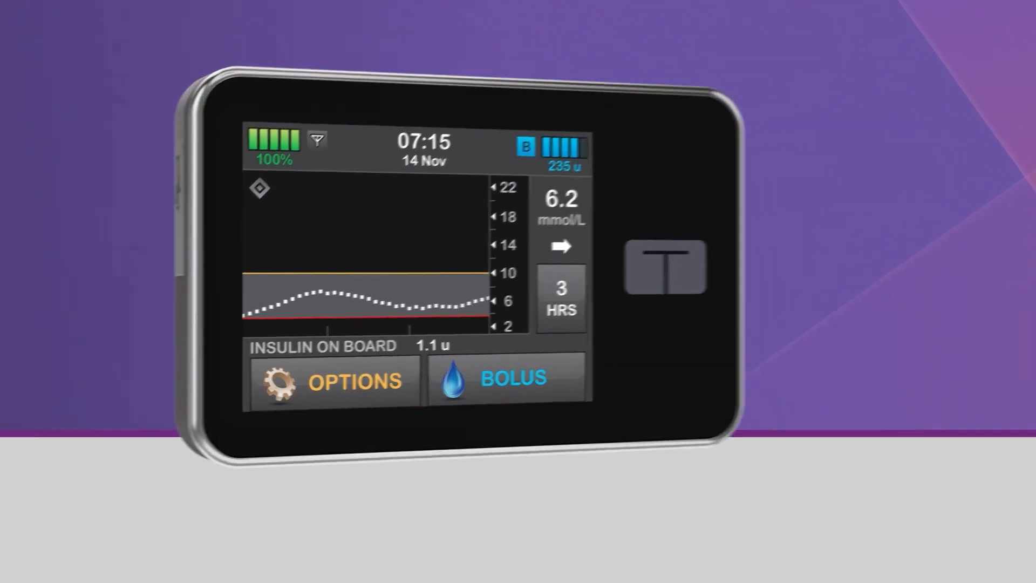